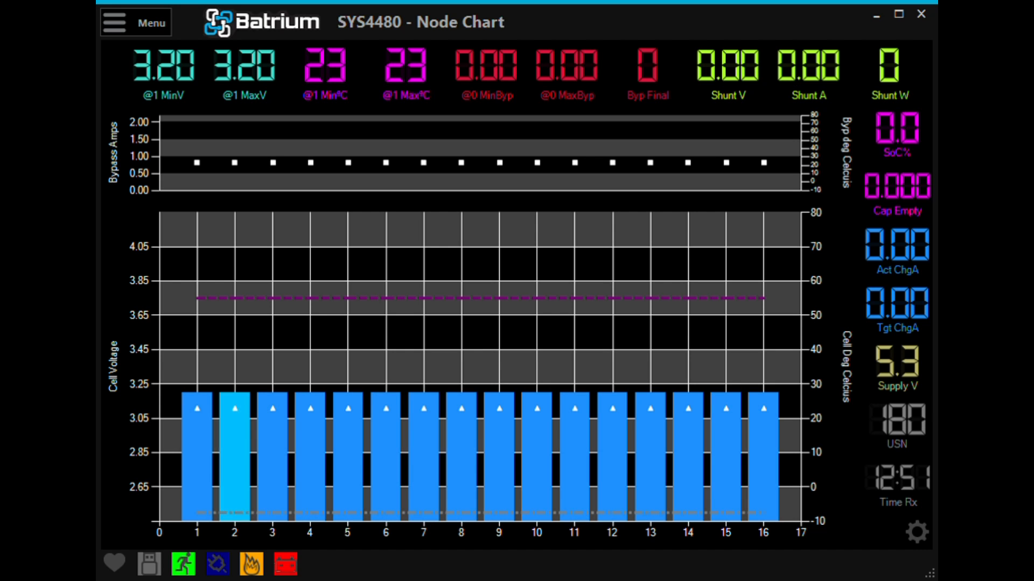
# - Begin editing the Expansion hardware settings
pyautogui.click(136, 23)
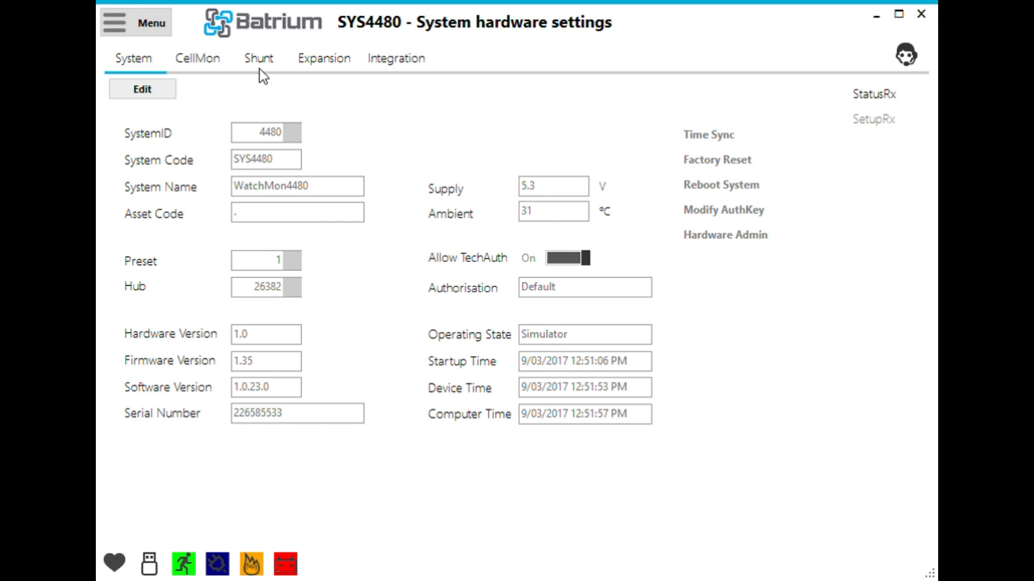
pyautogui.click(323, 58)
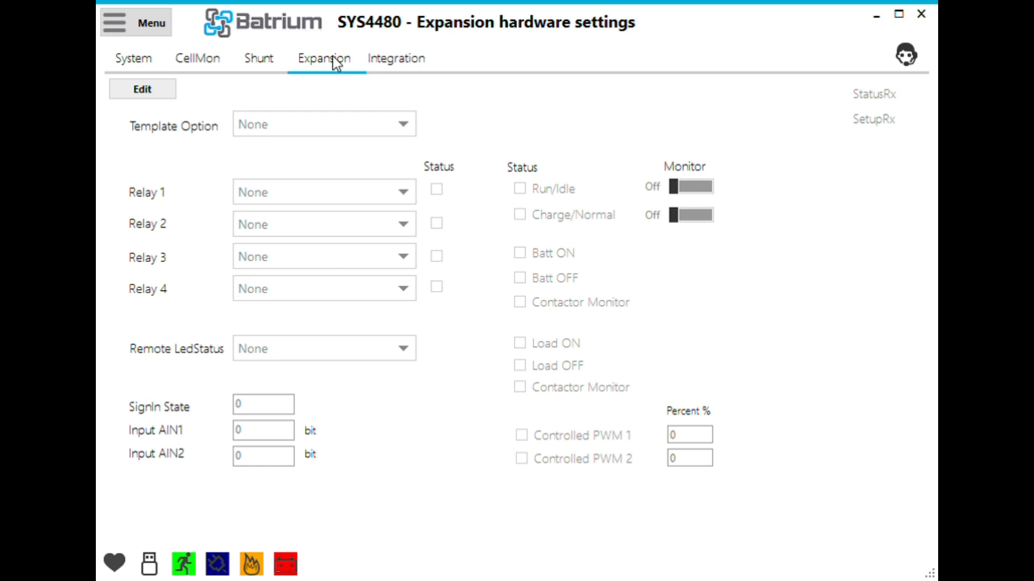
pyautogui.click(141, 89)
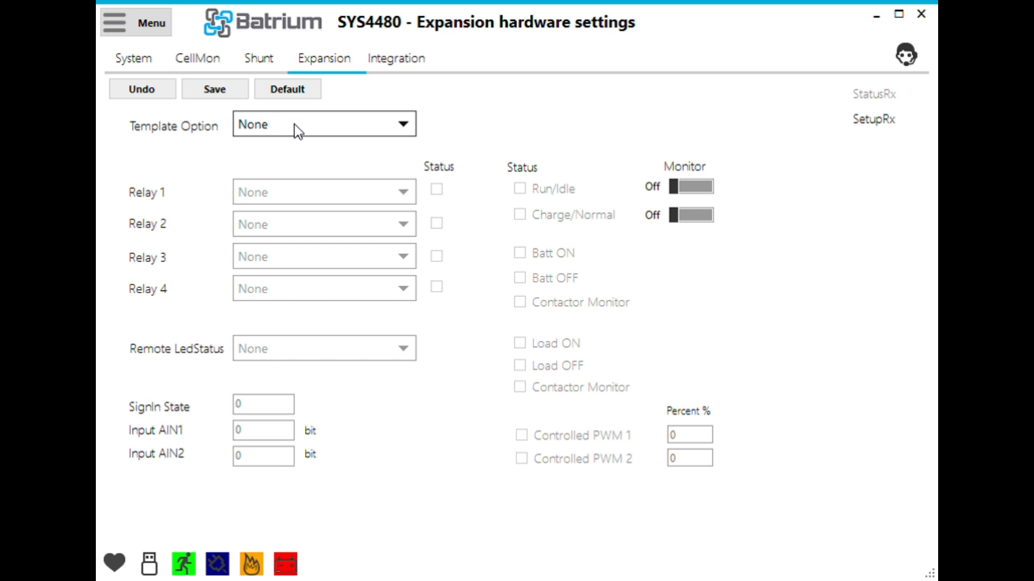
pyautogui.moveTo(318, 197)
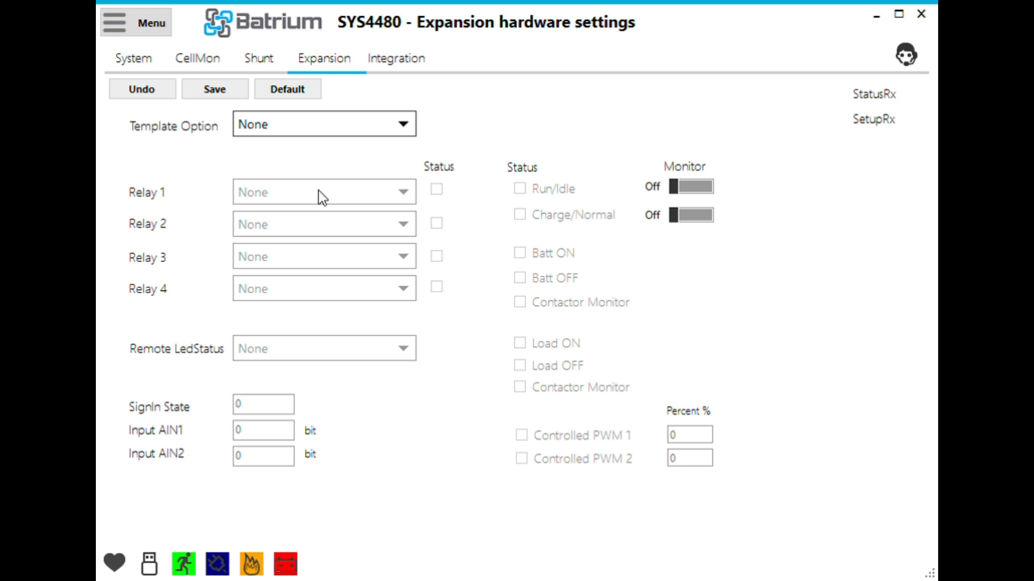
# - Apply the 48v ExpansionBoard R1 template with Relay 4 set to Cooling Required and save
pyautogui.click(323, 123)
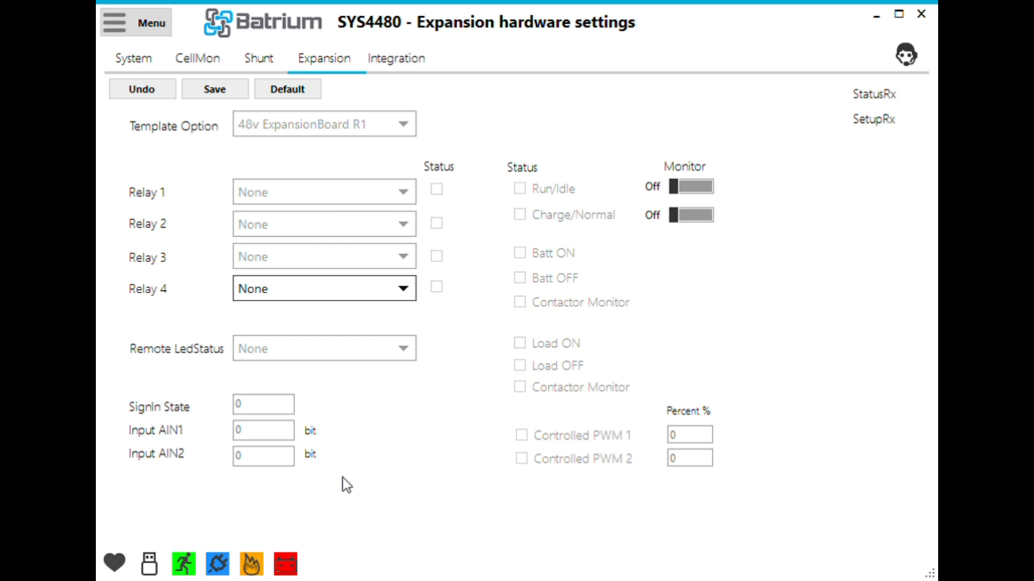
pyautogui.click(323, 289)
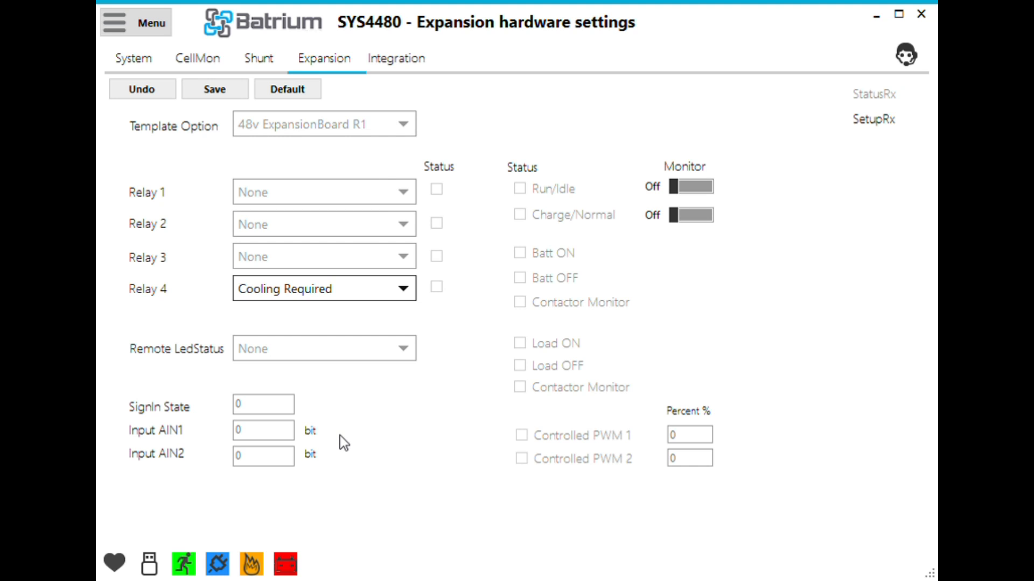
pyautogui.moveTo(275, 304)
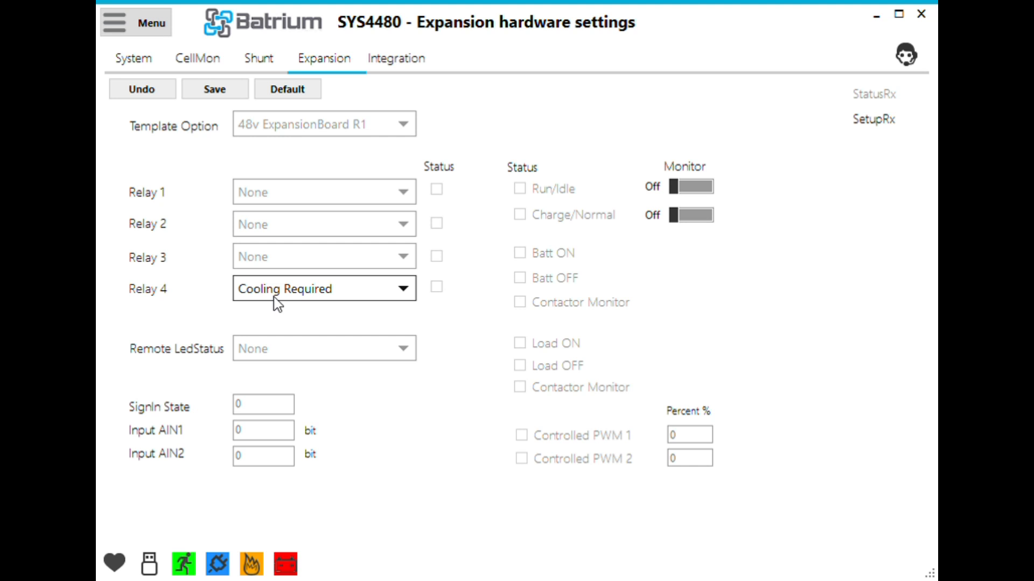
pyautogui.click(214, 88)
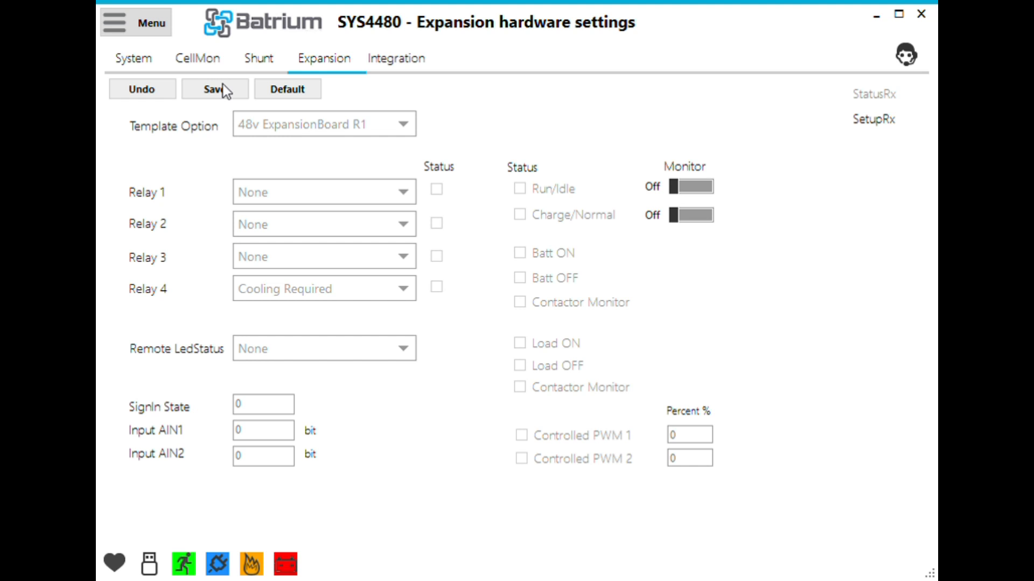
pyautogui.moveTo(540, 325)
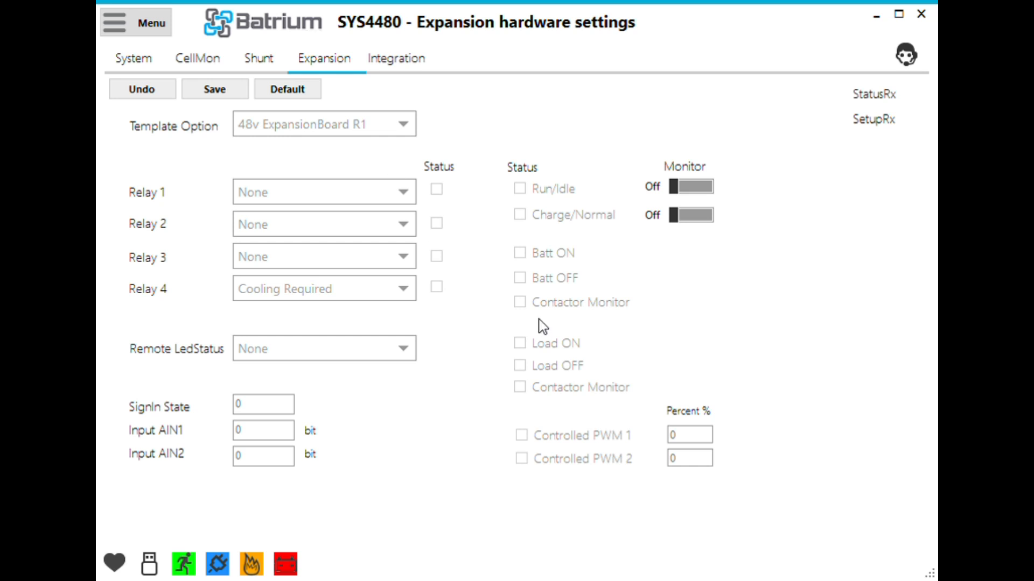
pyautogui.click(215, 89)
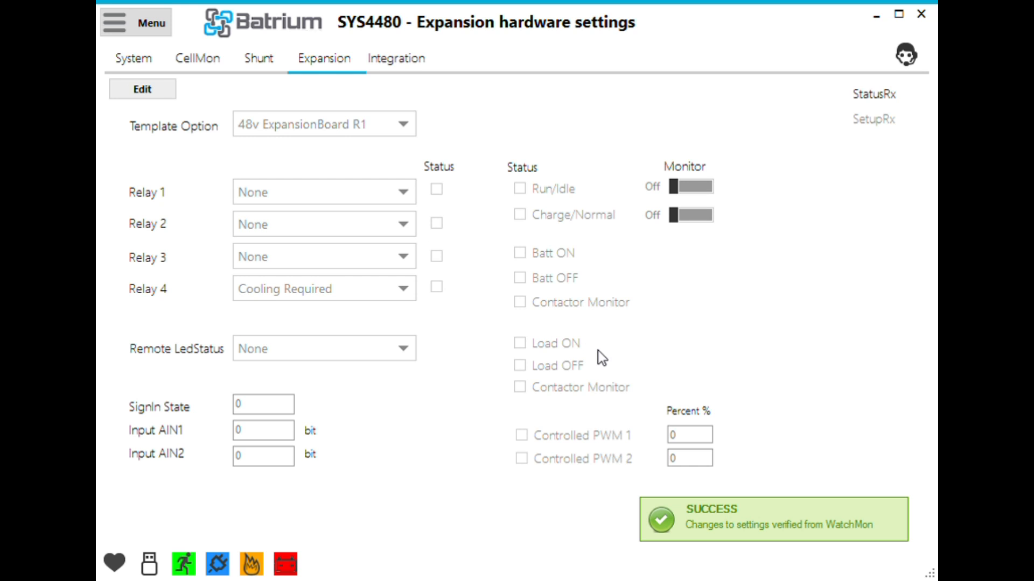
pyautogui.moveTo(759, 527)
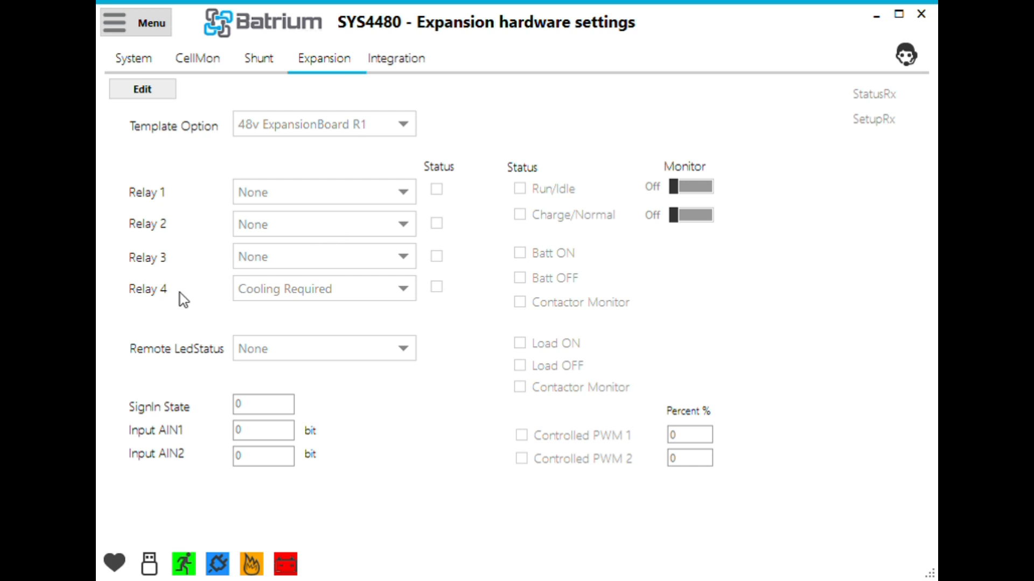
pyautogui.moveTo(293, 306)
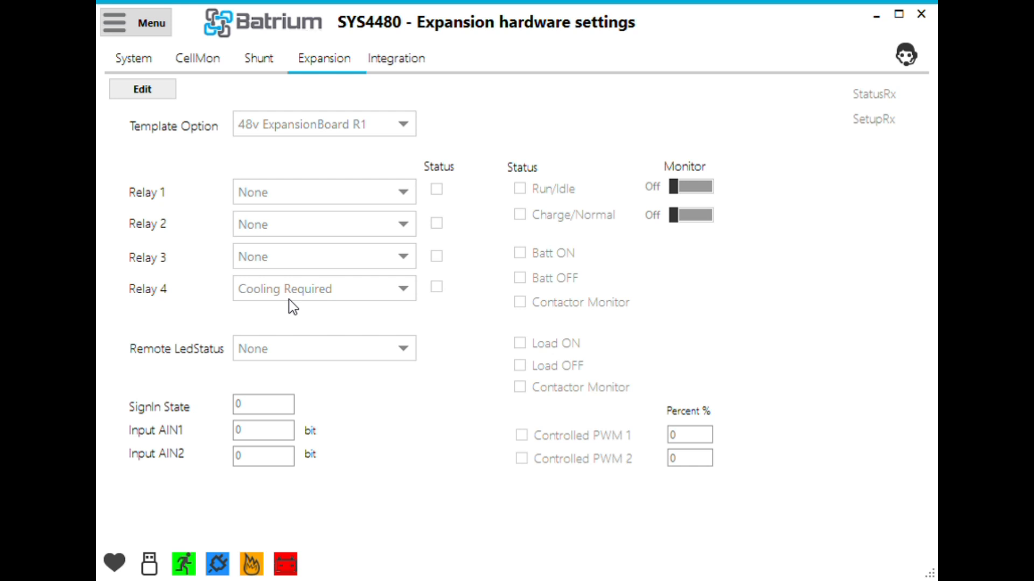
# - Begin editing the Thermal control logic parameters
pyautogui.click(136, 22)
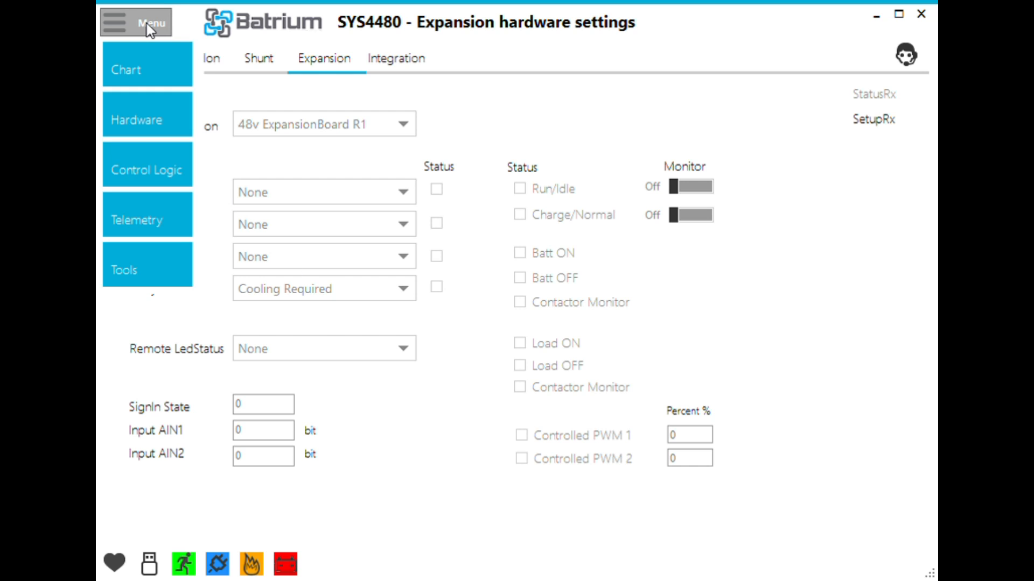
pyautogui.click(145, 21)
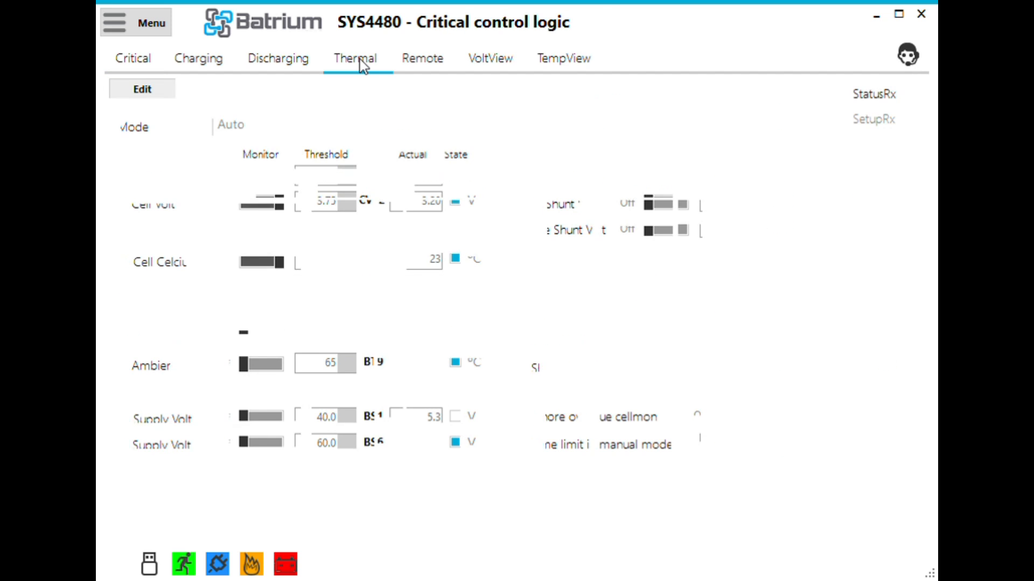
pyautogui.click(354, 58)
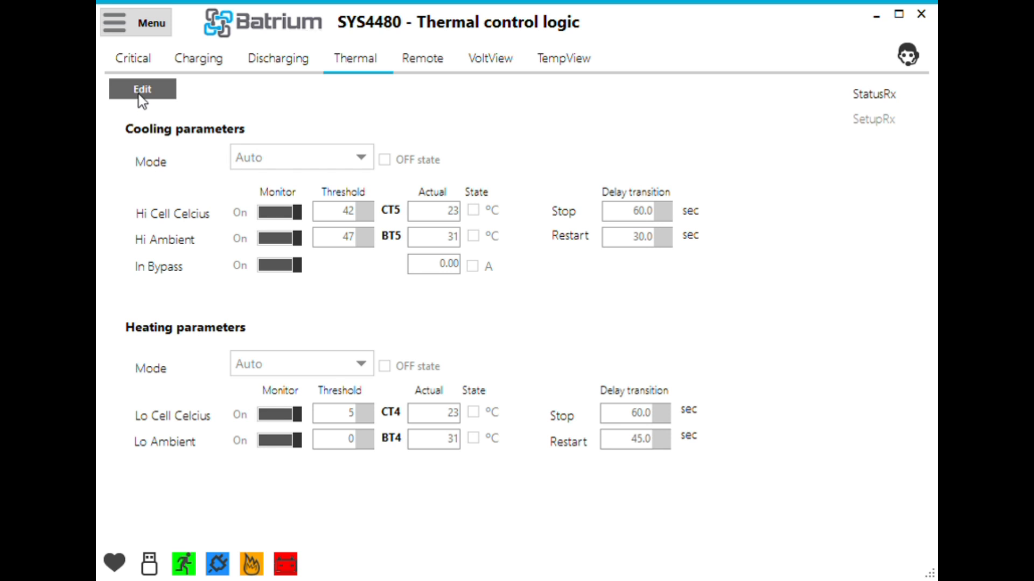
pyautogui.click(141, 89)
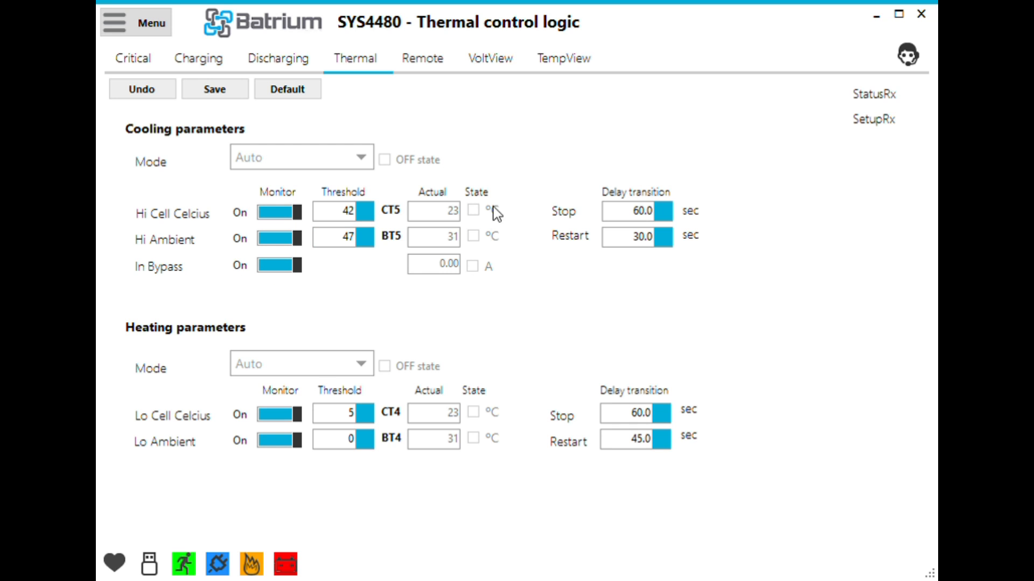
pyautogui.moveTo(530, 288)
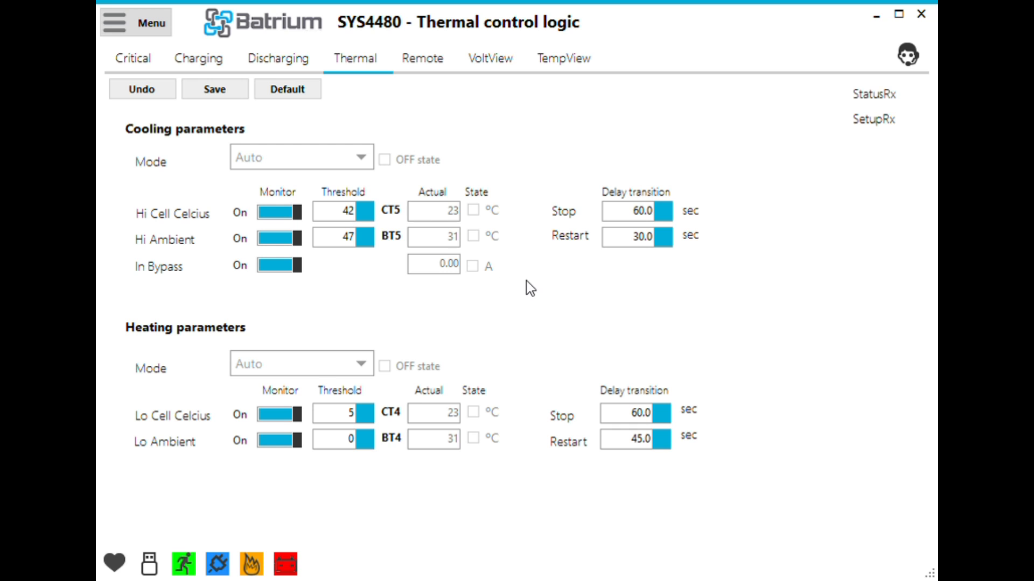
pyautogui.moveTo(406, 166)
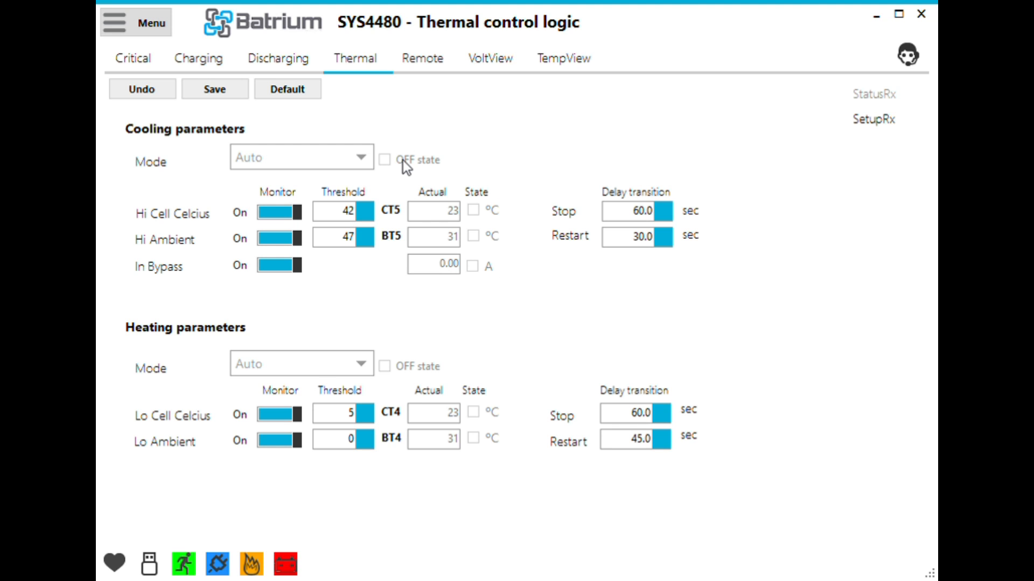
pyautogui.moveTo(426, 178)
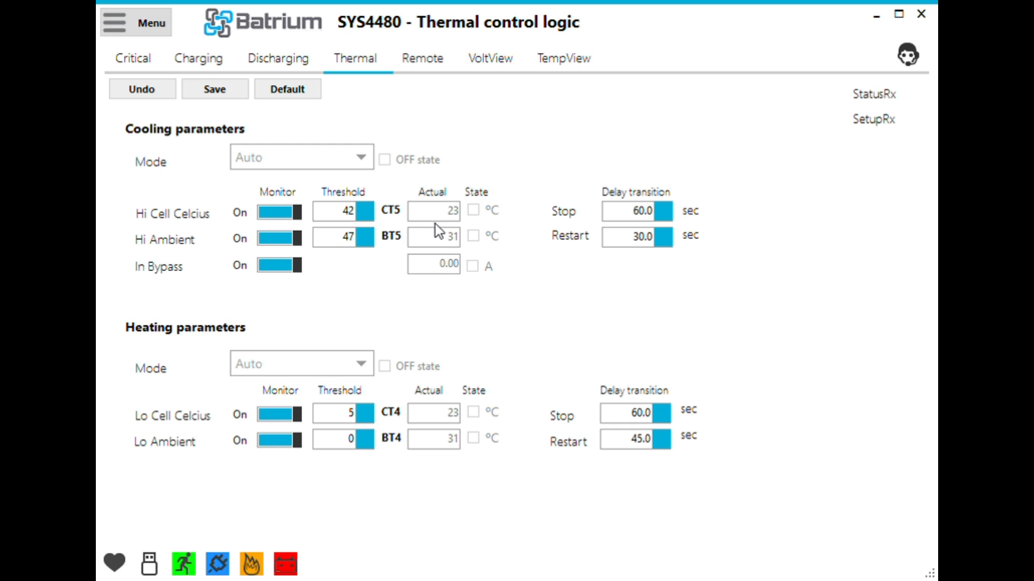
pyautogui.moveTo(447, 218)
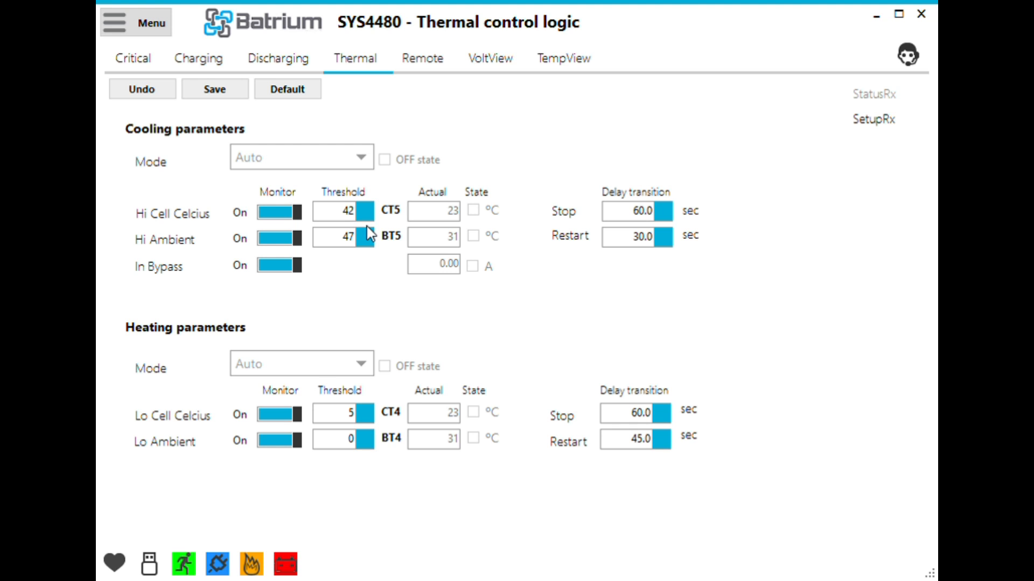
# - Set the cooling Hi Cell Celcius threshold to 22 and save it to the WatchMon
pyautogui.write('22')
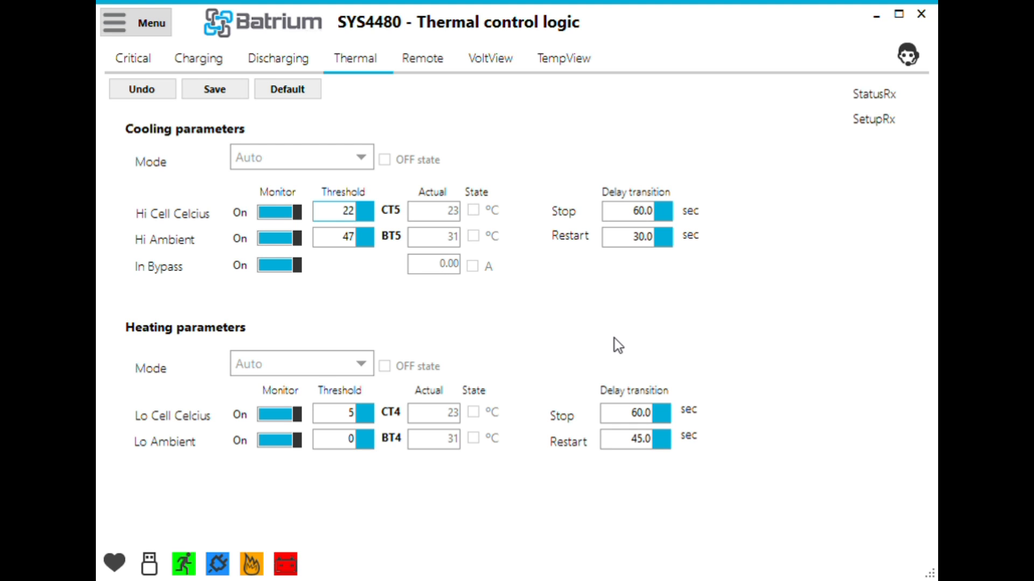
pyautogui.click(214, 88)
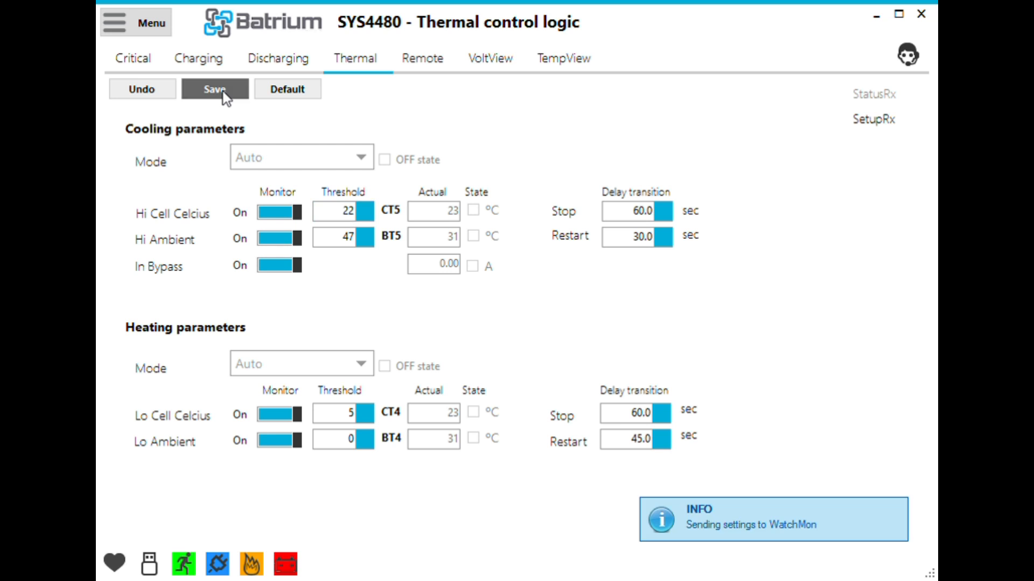
# - Wait on the Thermal page until cooling reports ON state with the cell at 23 above 22
pyautogui.click(213, 88)
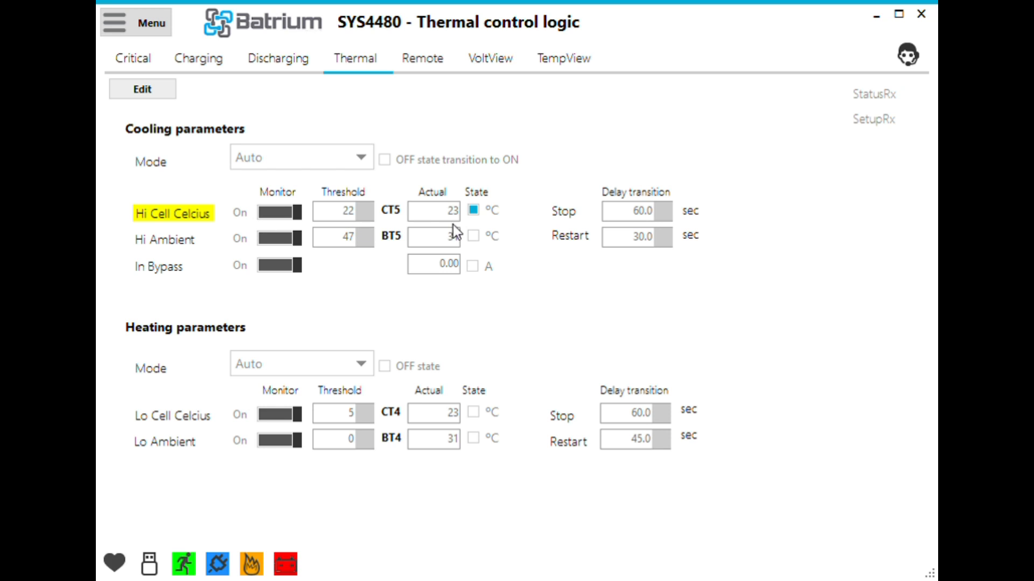
pyautogui.moveTo(354, 221)
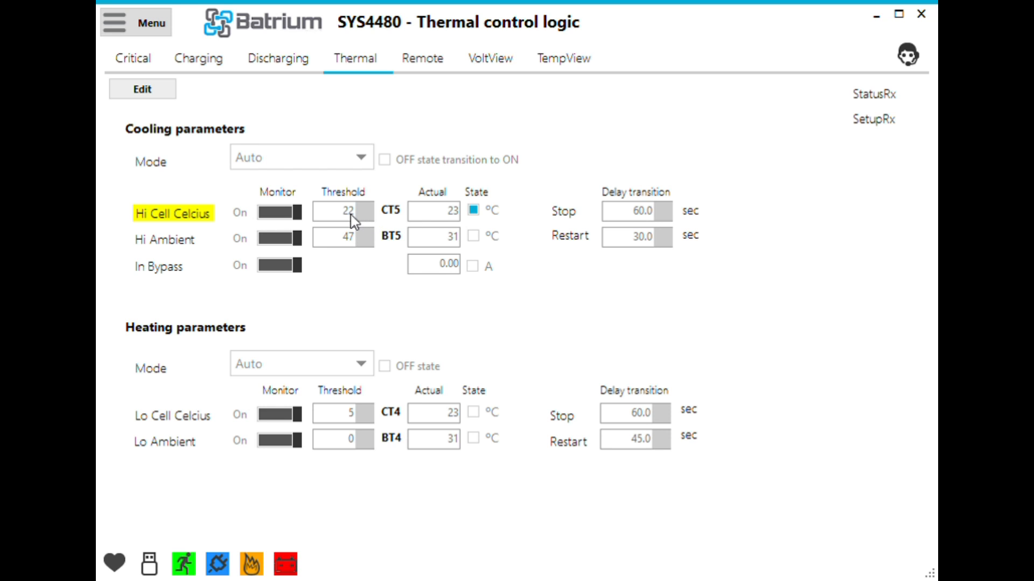
pyautogui.moveTo(504, 166)
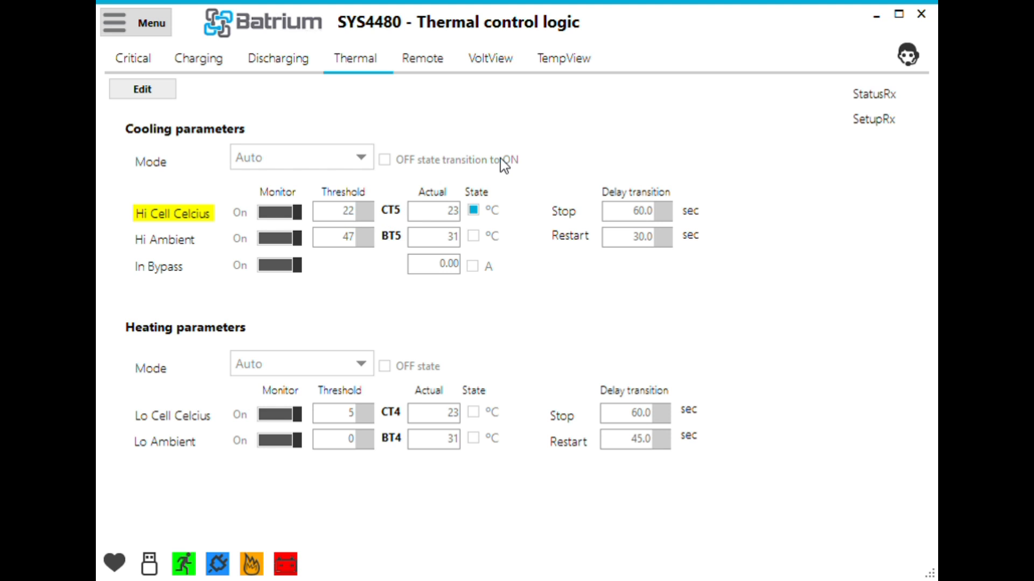
pyautogui.moveTo(453, 169)
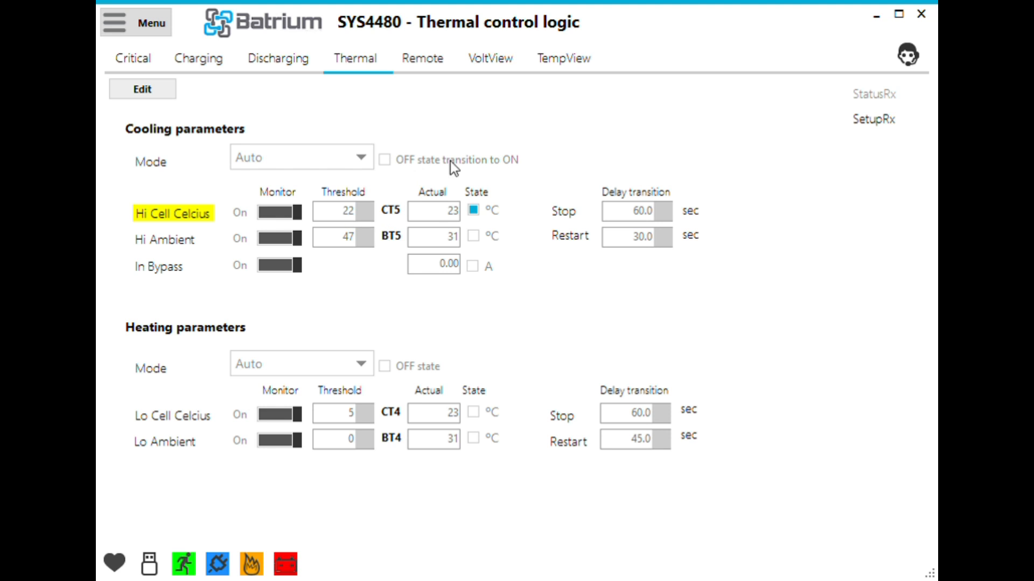
pyautogui.moveTo(491, 151)
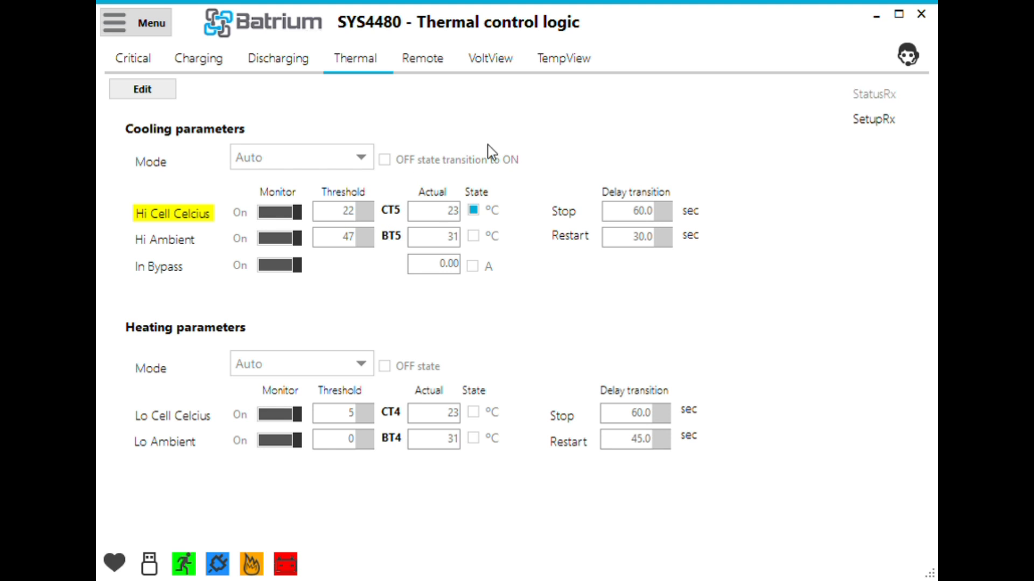
pyautogui.moveTo(637, 252)
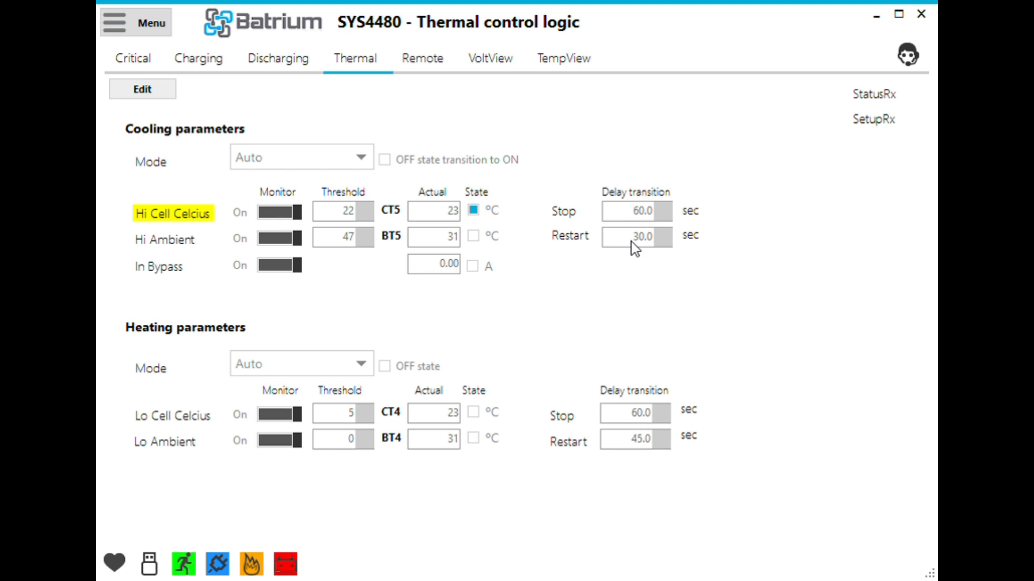
pyautogui.moveTo(550, 191)
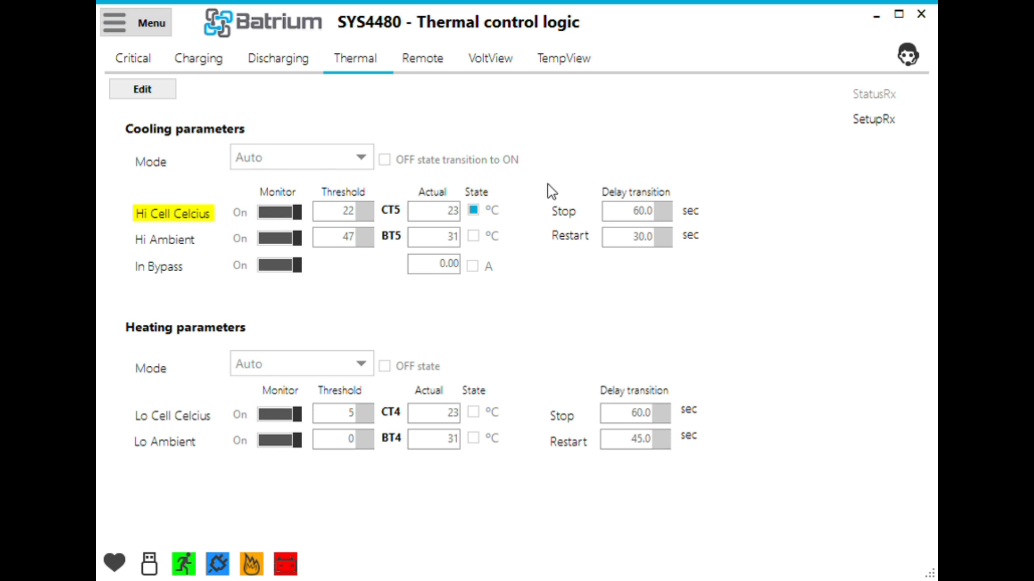
pyautogui.moveTo(168, 214)
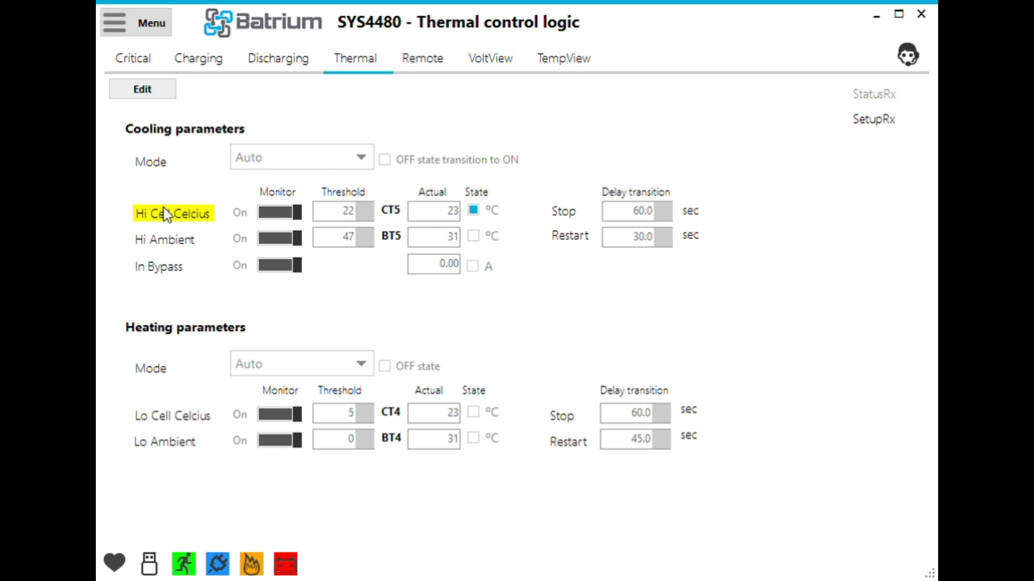
pyautogui.moveTo(371, 224)
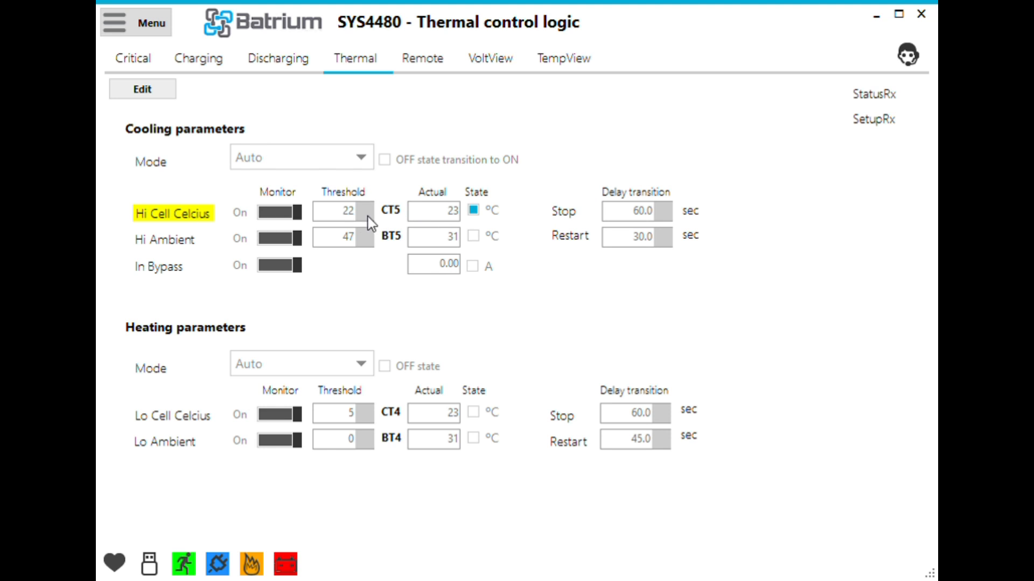
pyautogui.moveTo(623, 231)
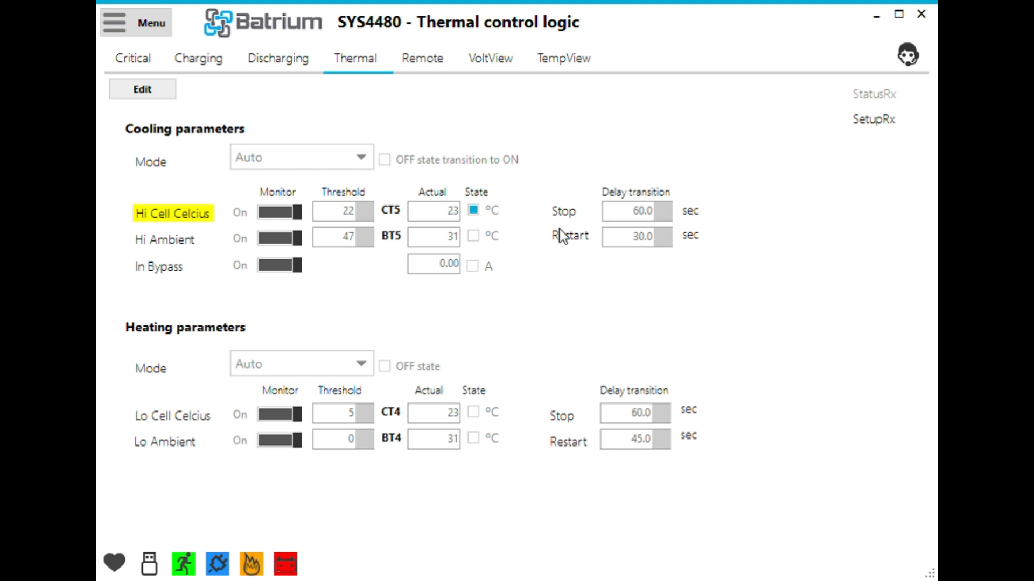
pyautogui.click(381, 160)
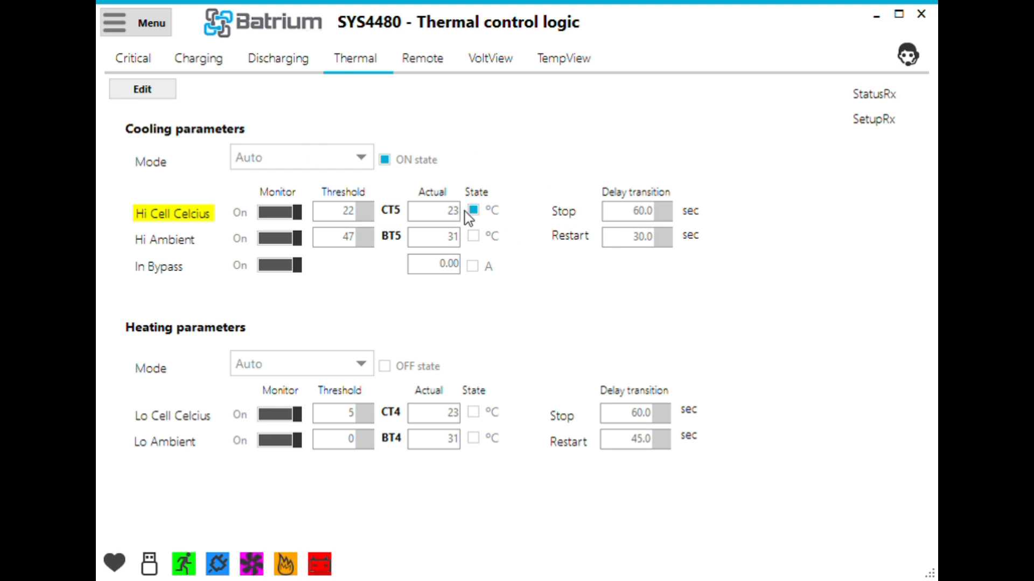
pyautogui.moveTo(251, 577)
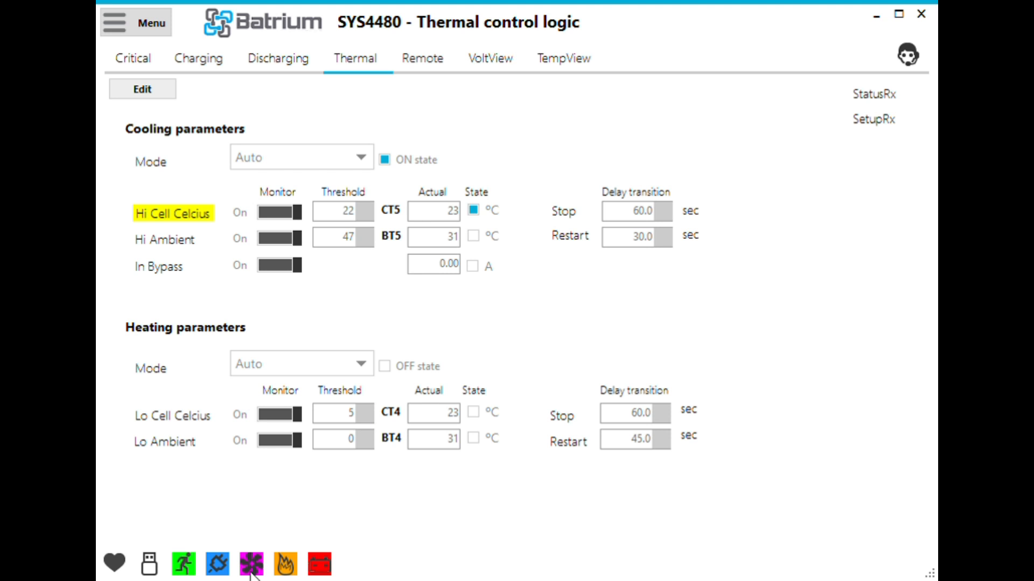